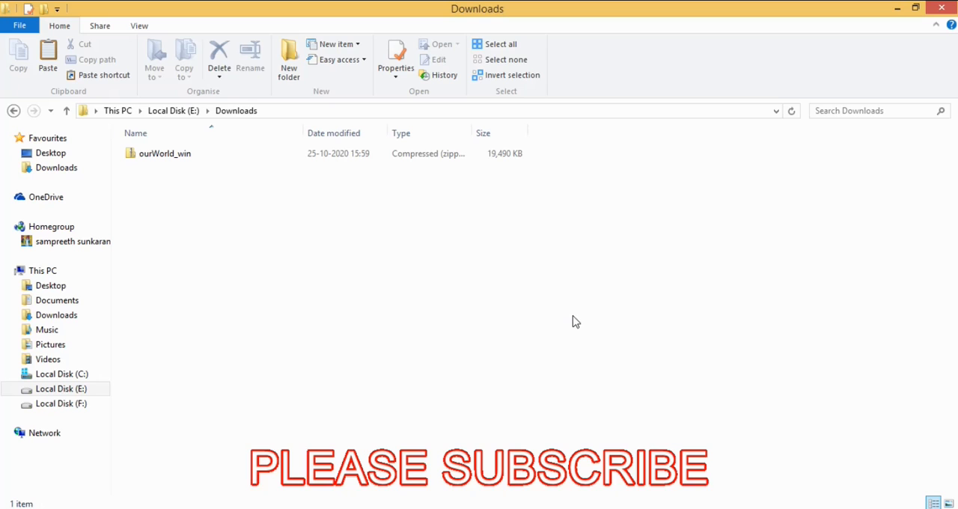
{"action": "mouse_move", "coordinate": [456, 239]}
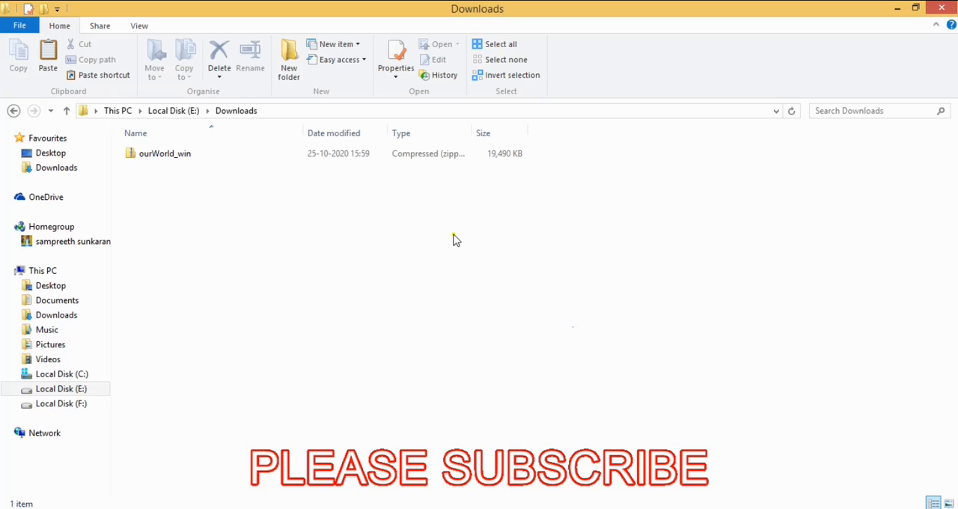
{"action": "mouse_move", "coordinate": [438, 229]}
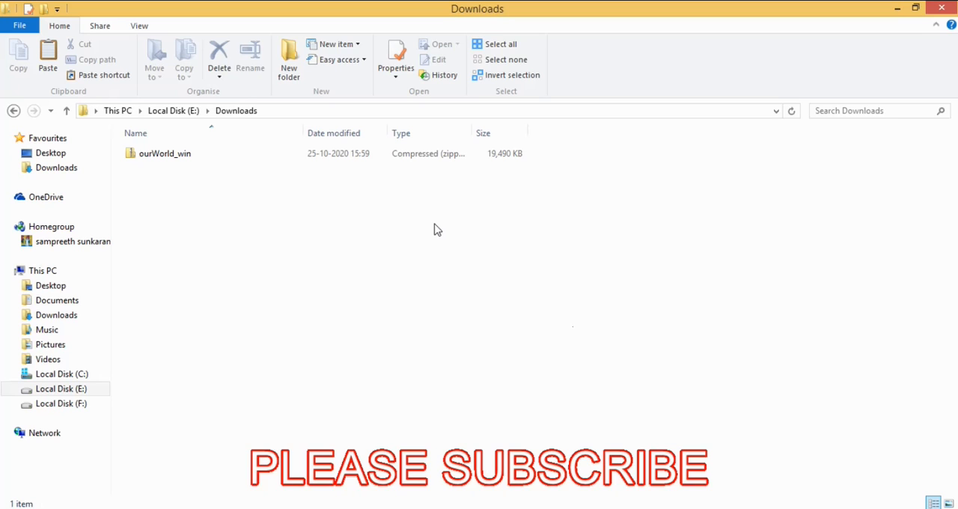
Browse into the ourWorld folder inside ourWorld_win.zip.
{"action": "left_click", "coordinate": [165, 154]}
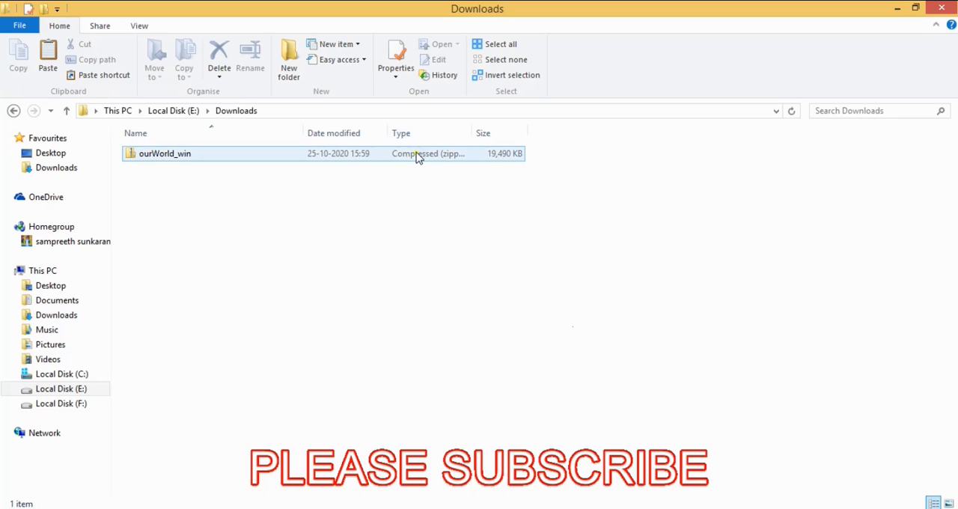
{"action": "left_click", "coordinate": [164, 154]}
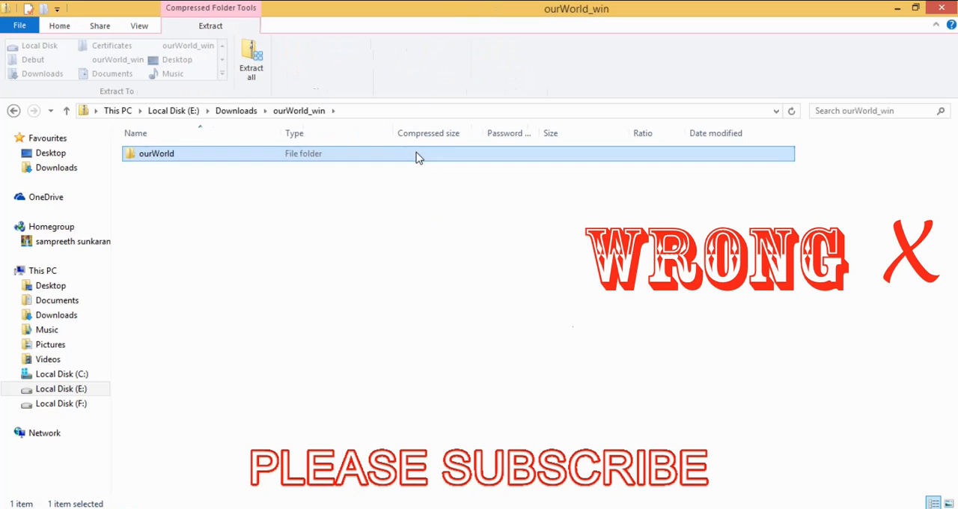
{"action": "double_click", "coordinate": [156, 153]}
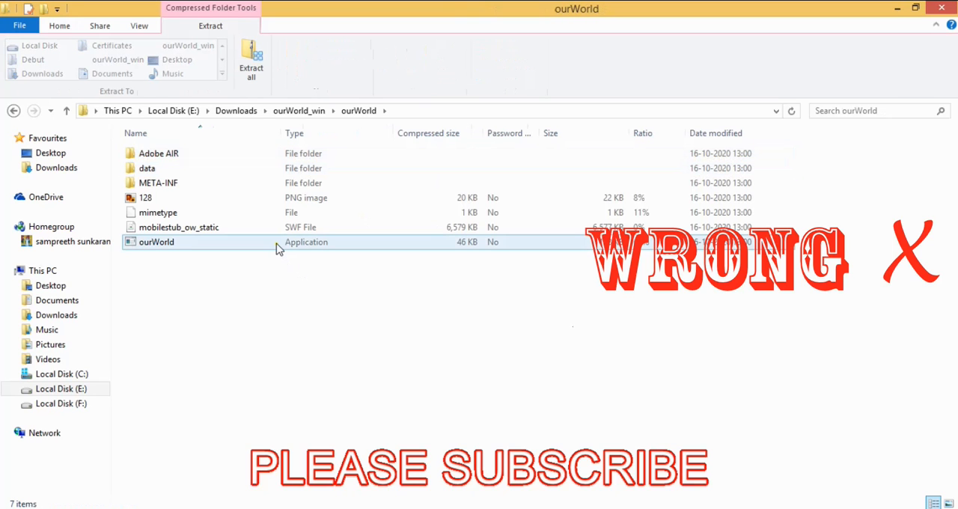
Run the ourWorld application directly from the zip, accepting the run warning.
{"action": "left_click", "coordinate": [156, 241]}
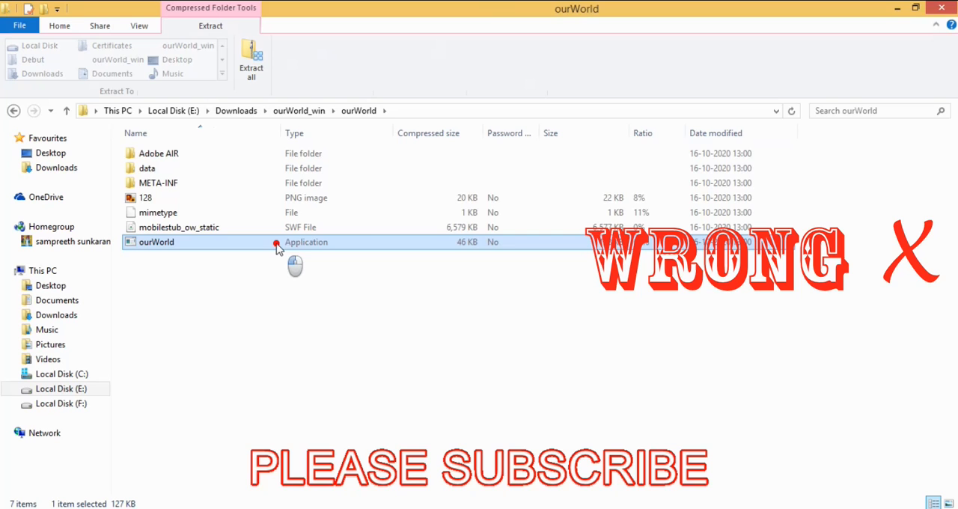
{"action": "double_click", "coordinate": [156, 241]}
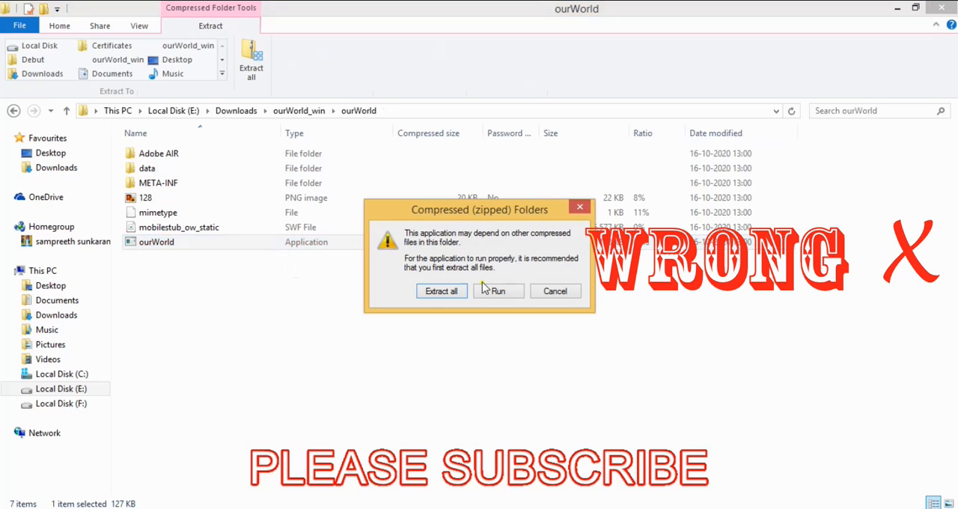
{"action": "left_click", "coordinate": [498, 290]}
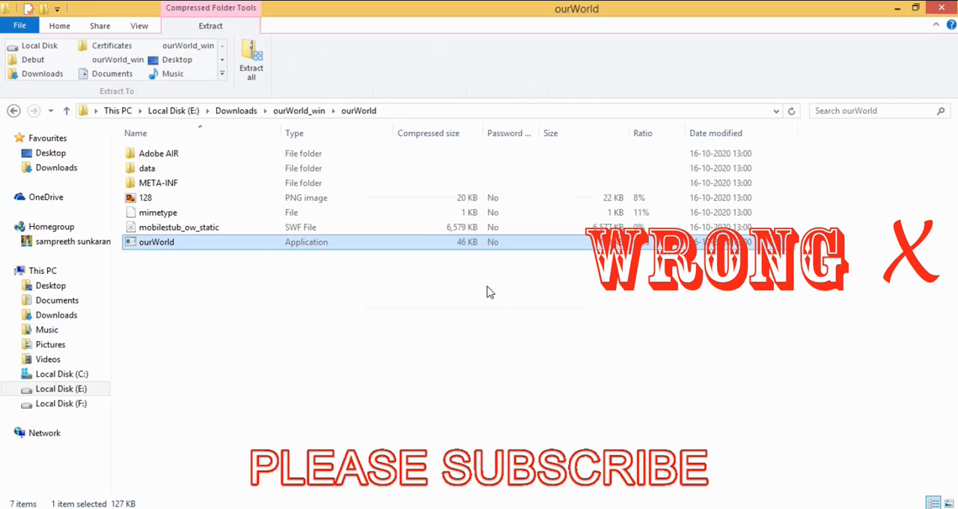
{"action": "double_click", "coordinate": [156, 242]}
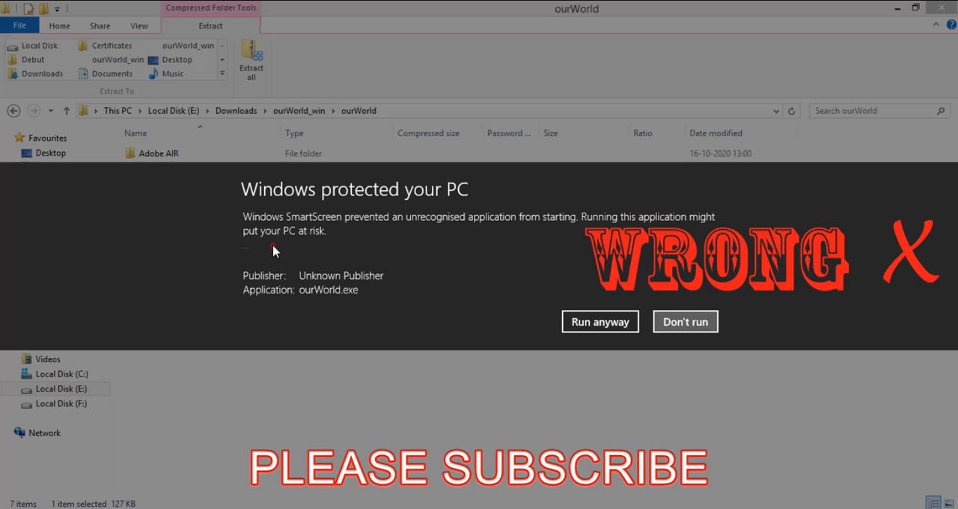
{"action": "mouse_move", "coordinate": [474, 308]}
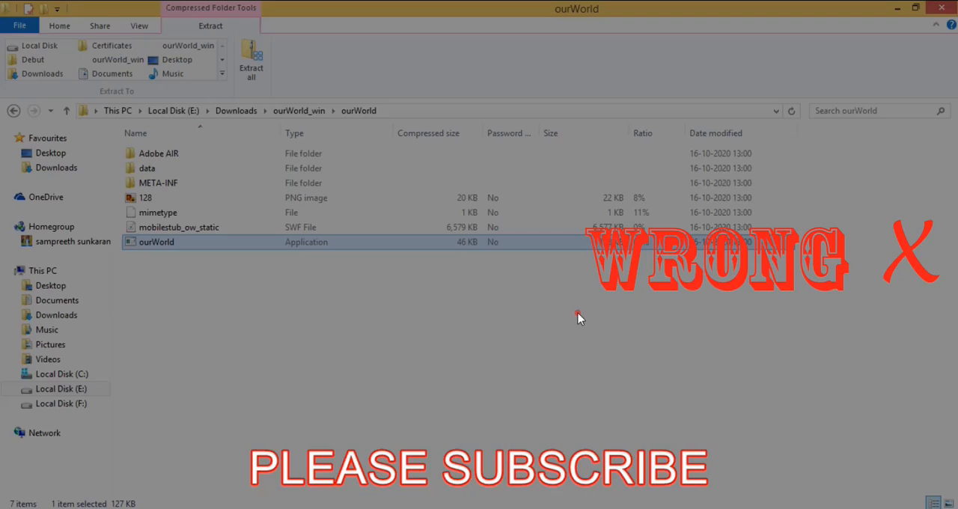
{"action": "double_click", "coordinate": [156, 241]}
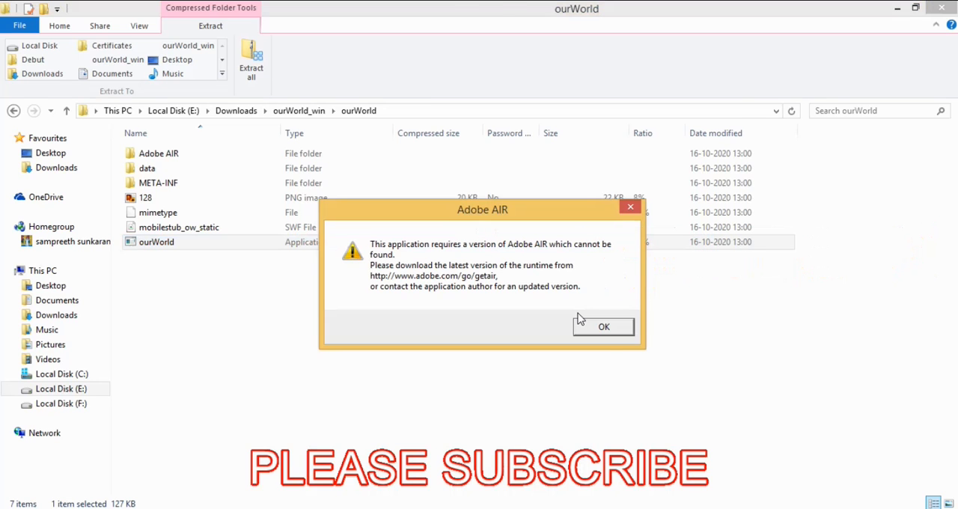
Close the Adobe AIR runtime-missing error and go back to Downloads.
{"action": "left_click", "coordinate": [603, 326]}
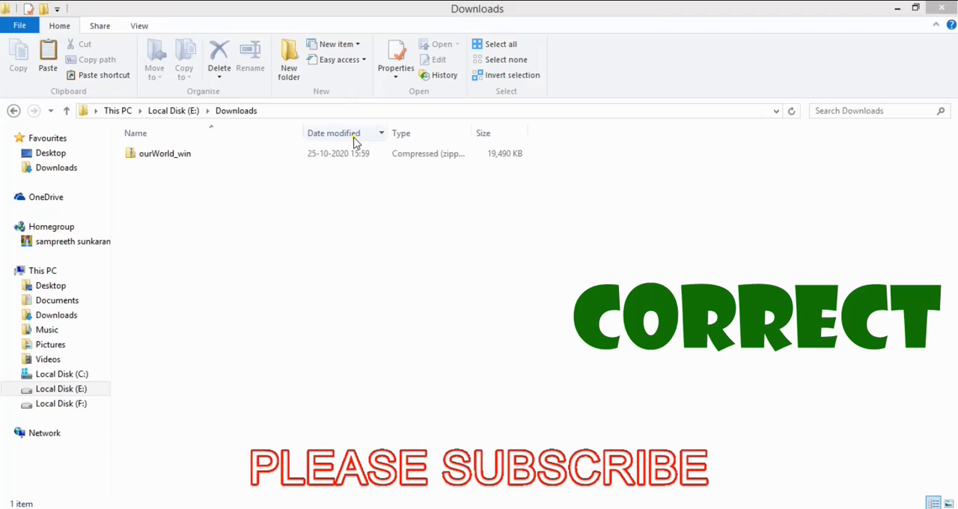
Extract ourWorld_win.zip into E:\Downloads\ourWorld_win.
{"action": "left_click", "coordinate": [165, 153]}
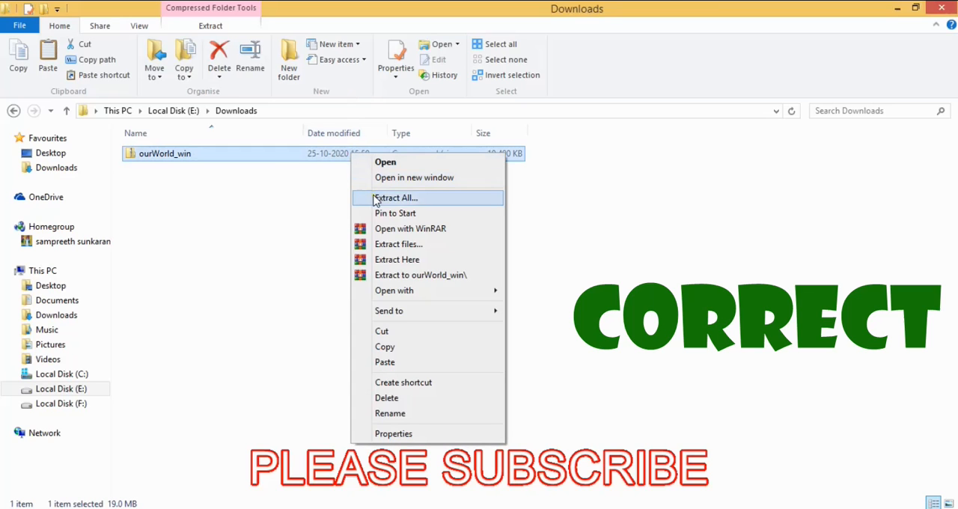
{"action": "left_click", "coordinate": [396, 197]}
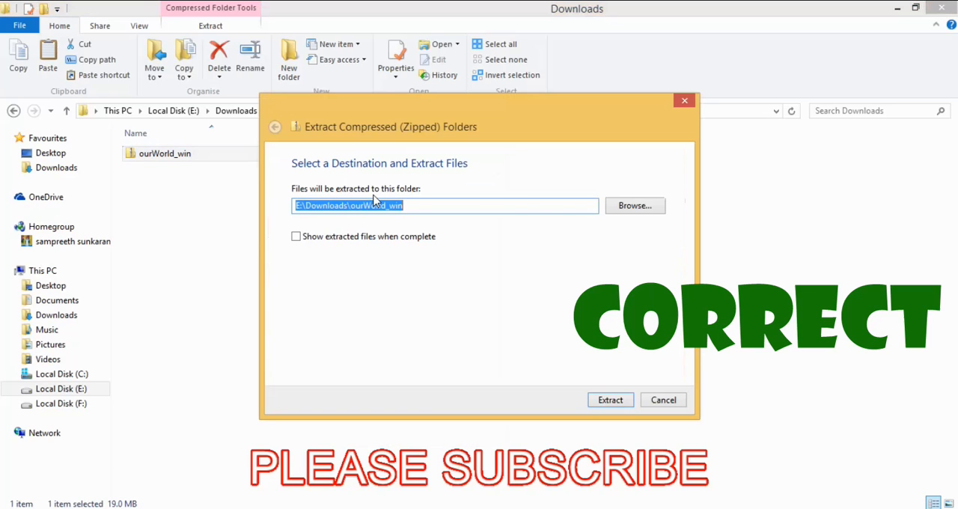
{"action": "mouse_move", "coordinate": [516, 249]}
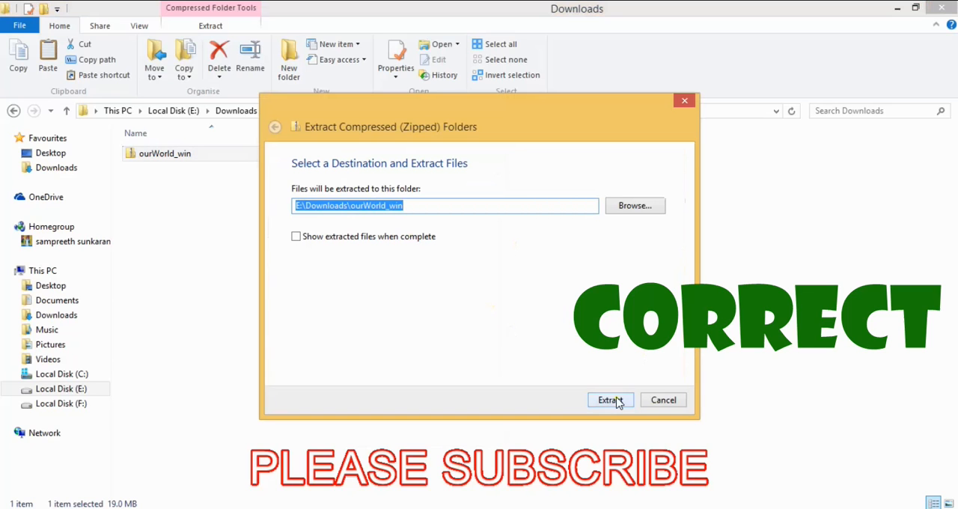
{"action": "left_click", "coordinate": [607, 400]}
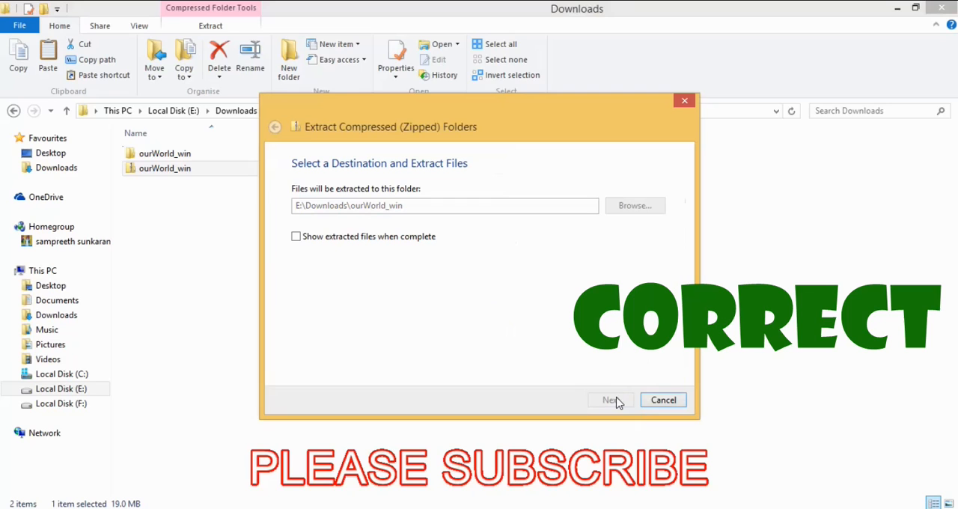
{"action": "left_click", "coordinate": [610, 399]}
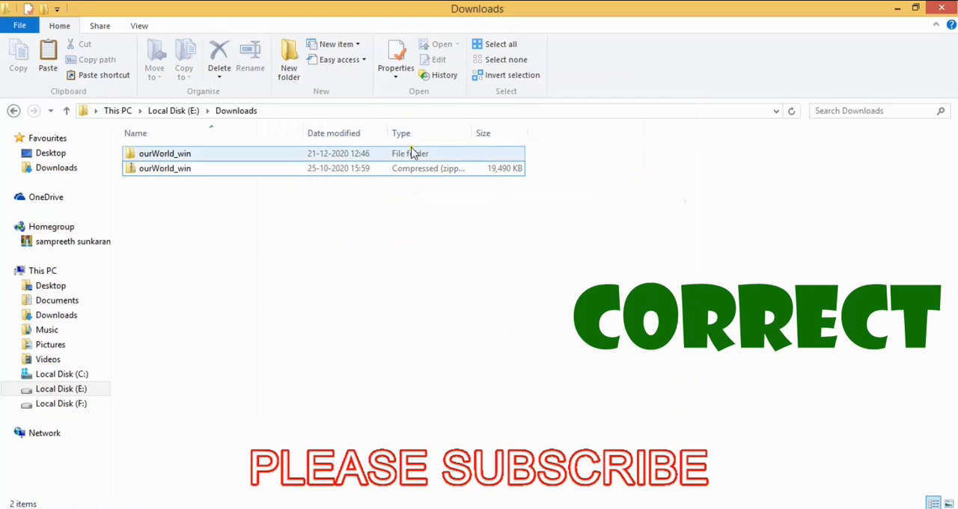
Run ourWorld from the extracted ourWorld_win\ourWorld folder, allowing it past SmartScreen.
{"action": "double_click", "coordinate": [165, 154]}
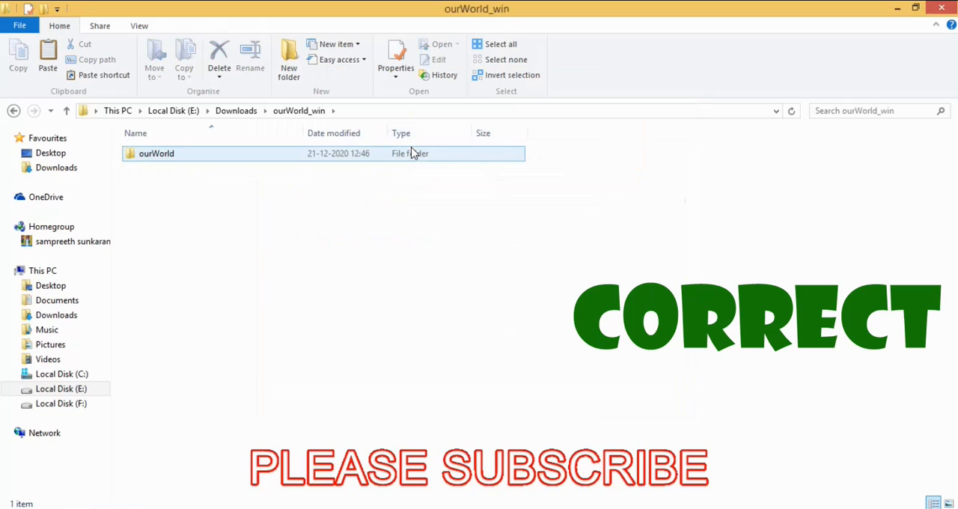
{"action": "double_click", "coordinate": [156, 153]}
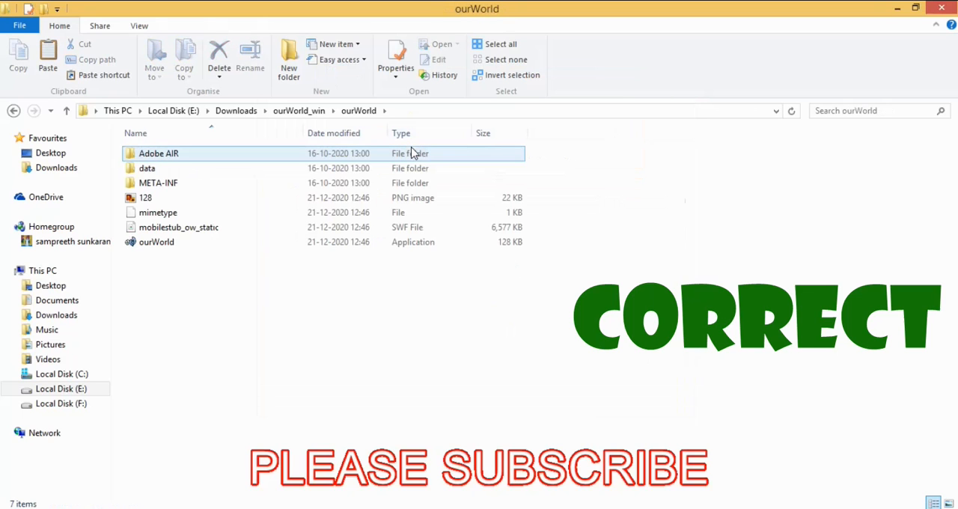
{"action": "left_click", "coordinate": [156, 242]}
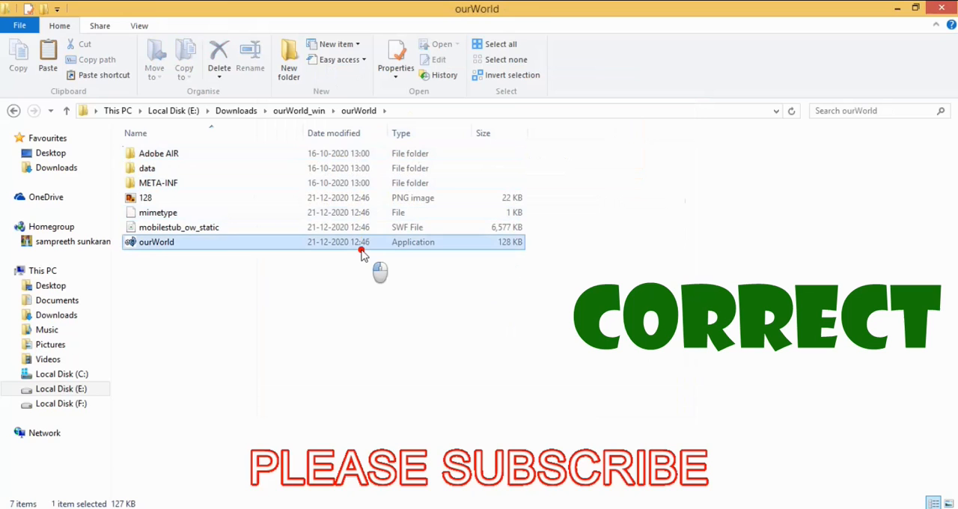
{"action": "double_click", "coordinate": [156, 242]}
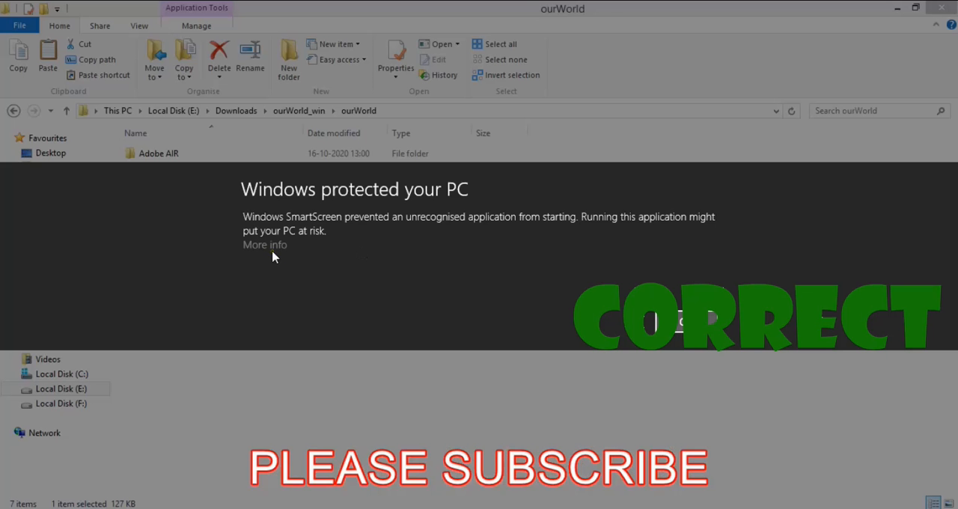
{"action": "left_click", "coordinate": [265, 244]}
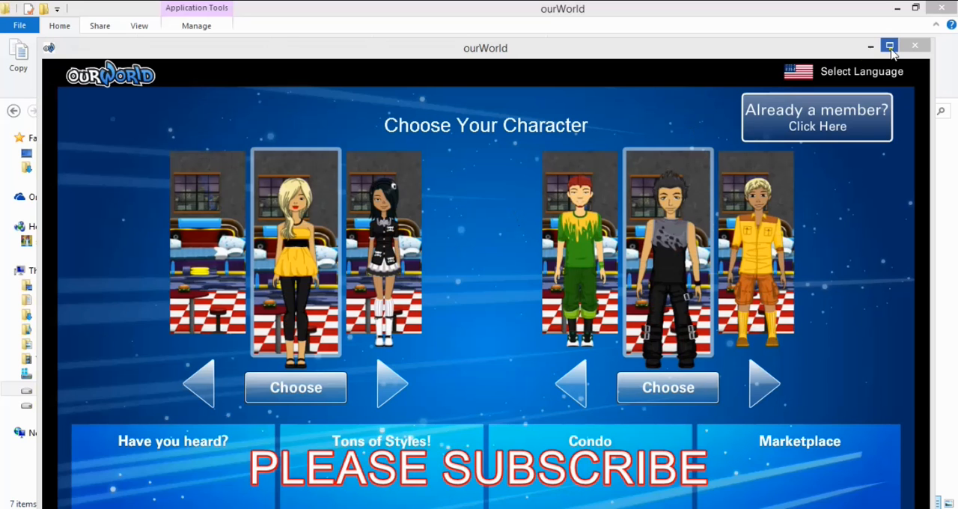
Maximize ourWorld, choose the dark-haired boy, and close the unauthorized IP error.
{"action": "left_click", "coordinate": [890, 46]}
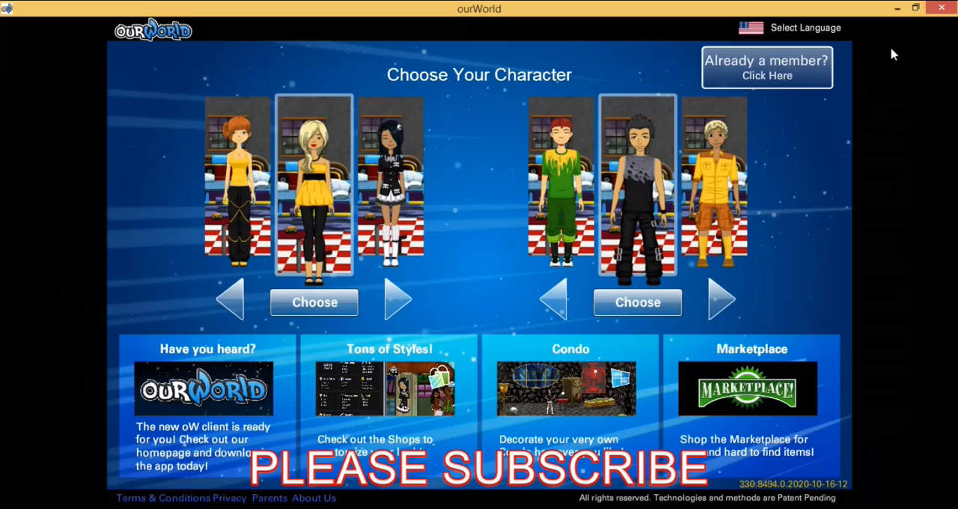
{"action": "mouse_move", "coordinate": [656, 296]}
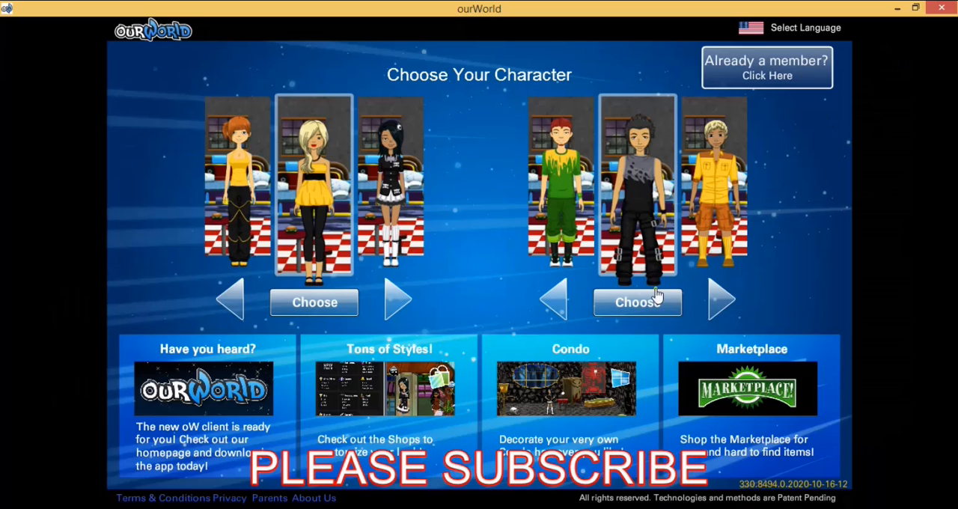
{"action": "left_click", "coordinate": [637, 302]}
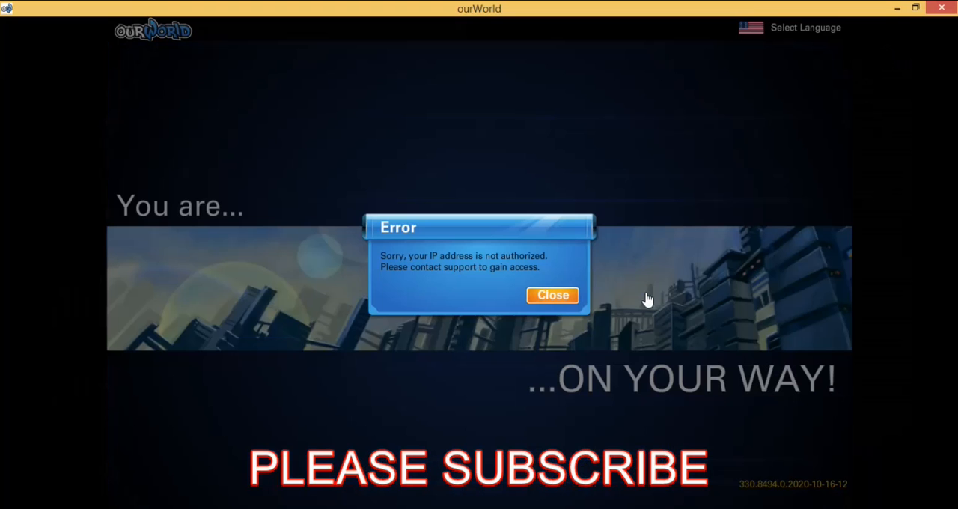
{"action": "left_click", "coordinate": [552, 295]}
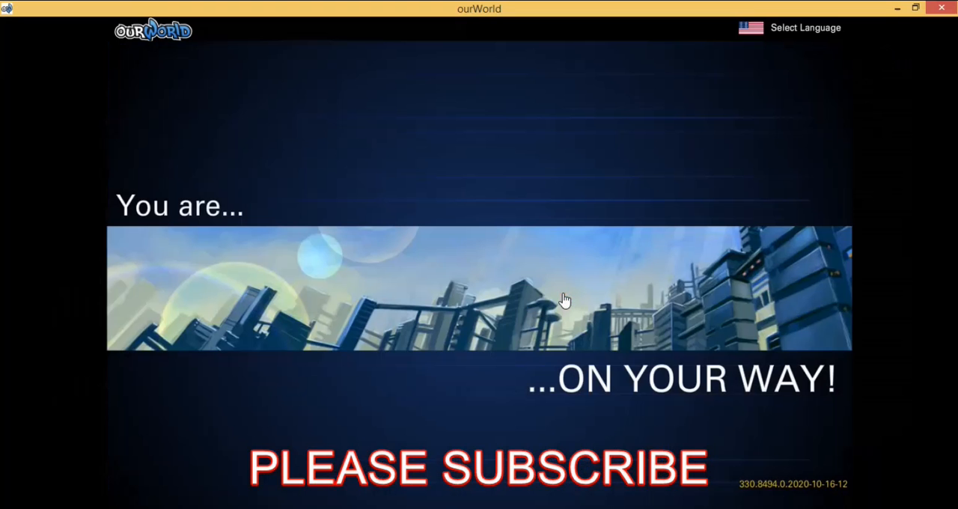